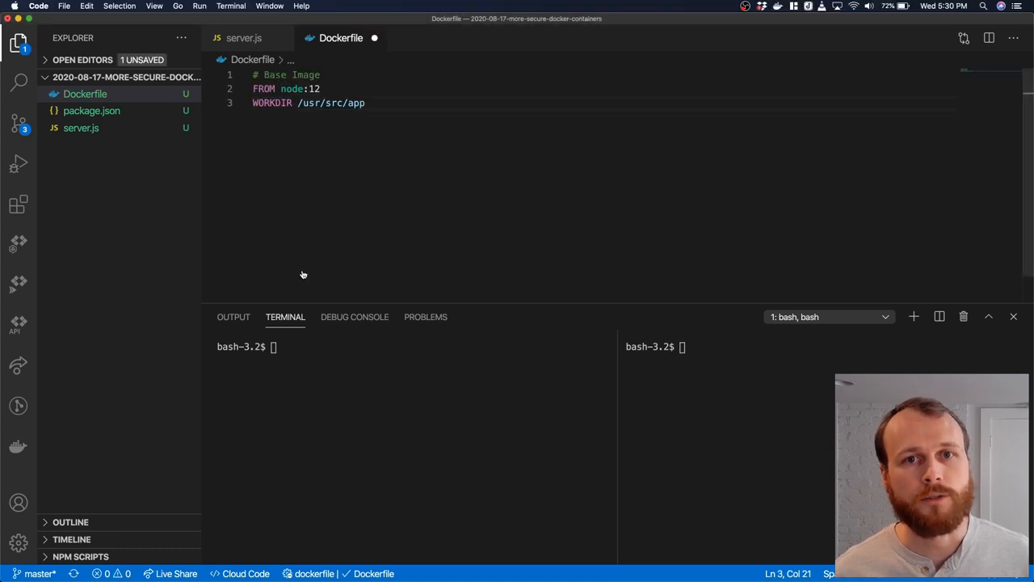
Run the docker build for the basic Node 12 Dockerfile in the terminal.
{"action": "key", "text": "Enter"}
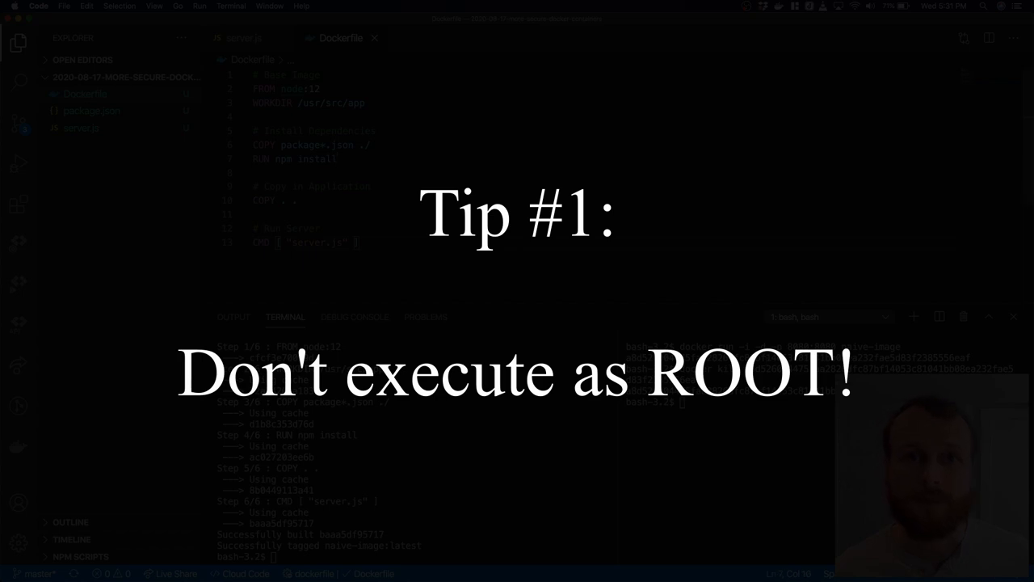
Add the '# Change the user to non-root' comment and a USER node line above CMD.
{"action": "type", "text": "#"}
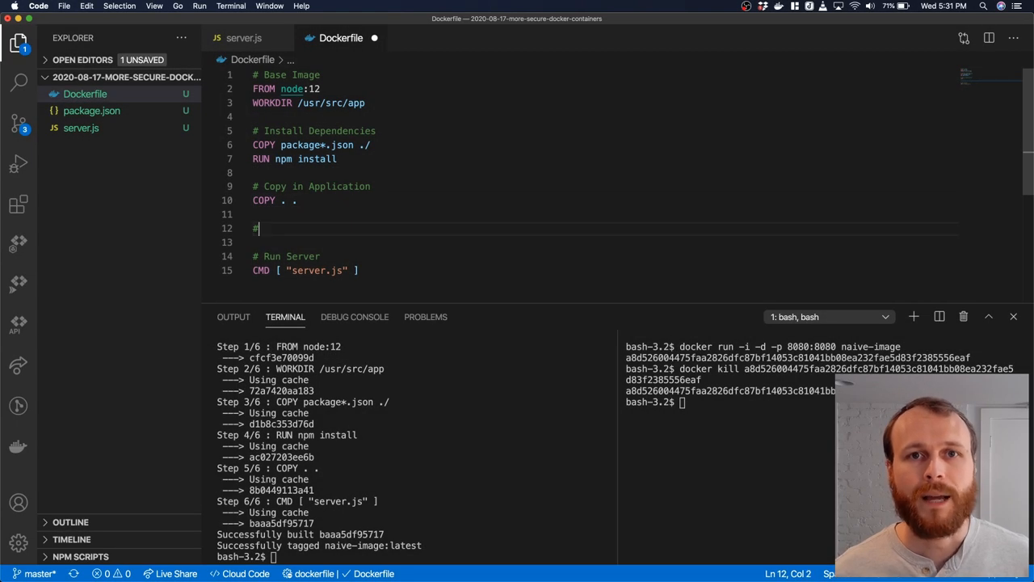
{"action": "type", "text": "Change the user to non-root"}
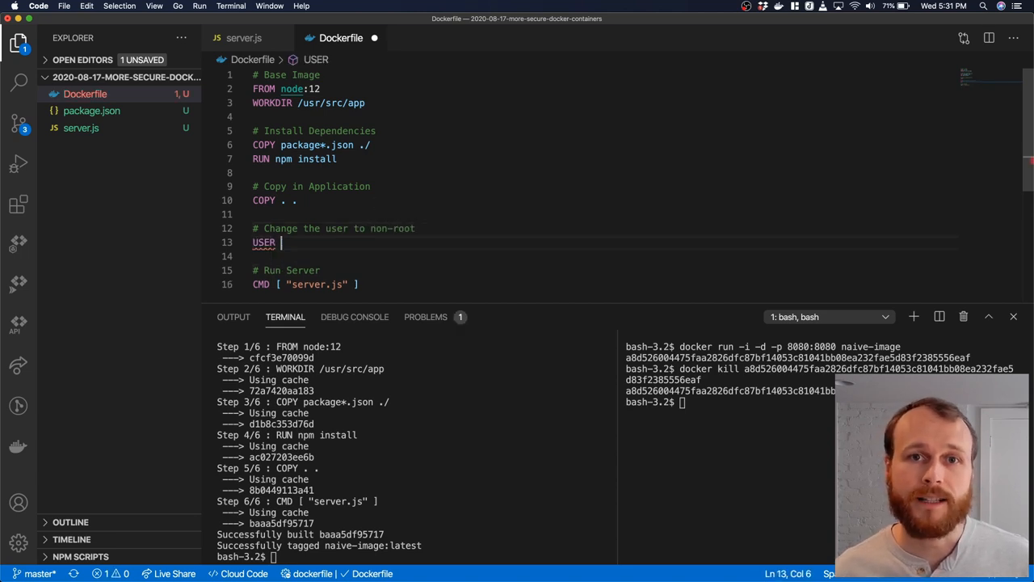
{"action": "type", "text": "<"}
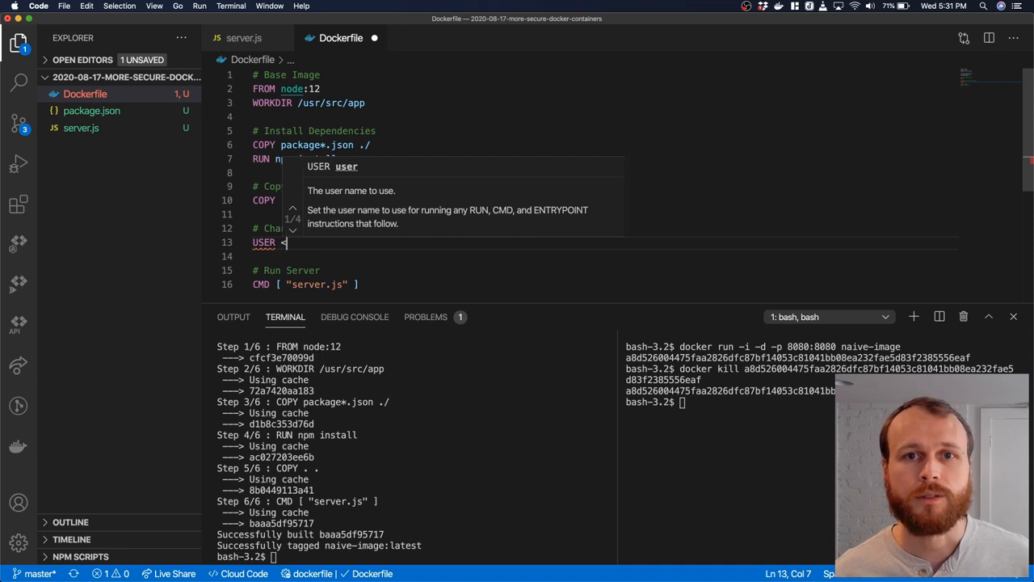
{"action": "type", "text": "<-- we use the USER directive to"}
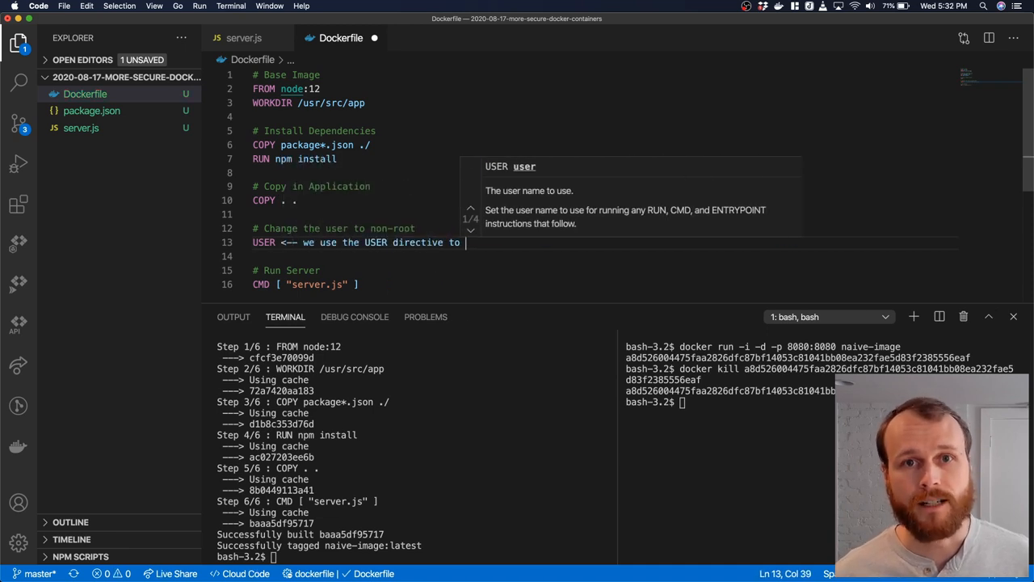
{"action": "type", "text": "switch the user"}
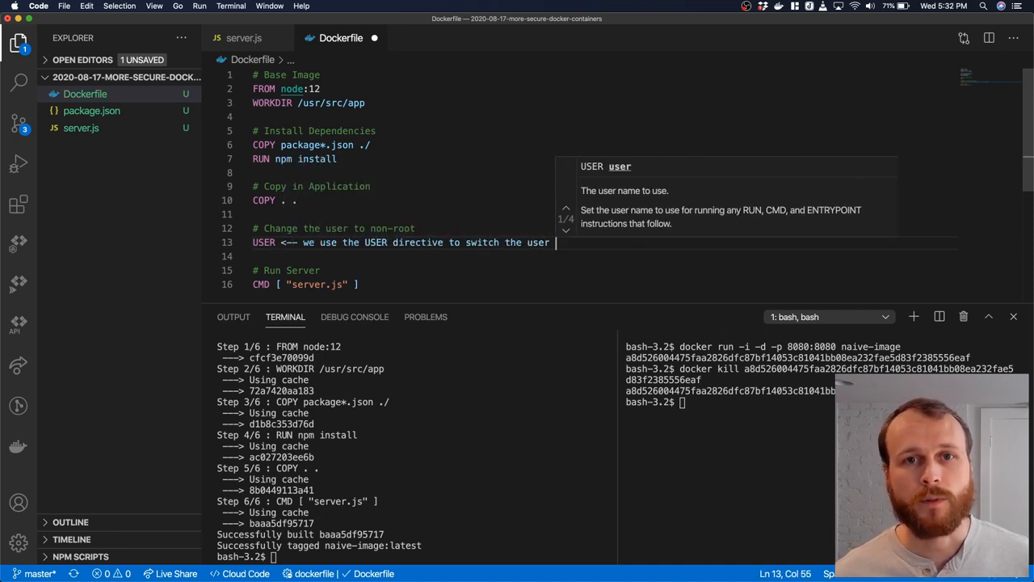
{"action": "key", "text": "Escape"}
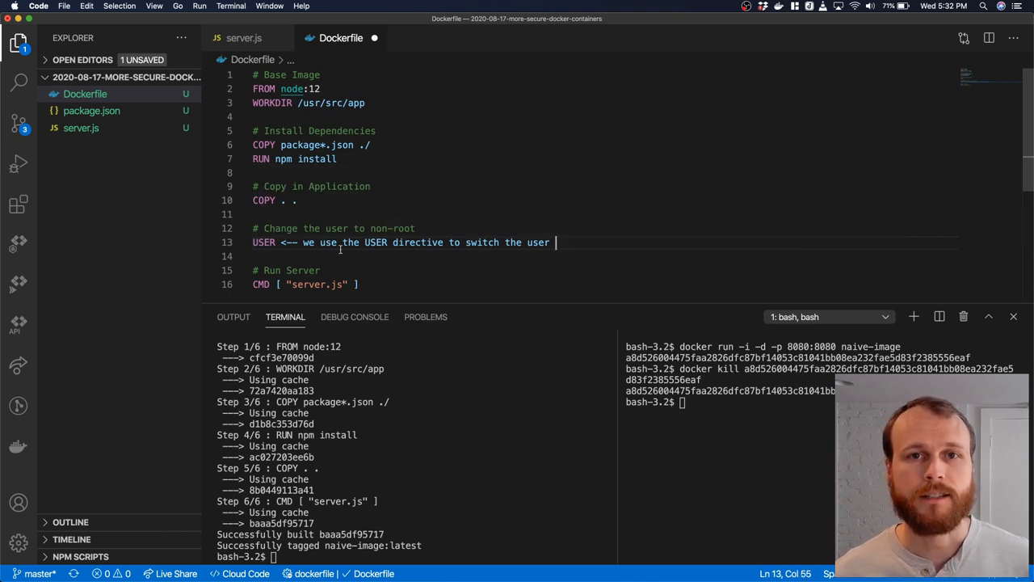
{"action": "type", "text": "node"}
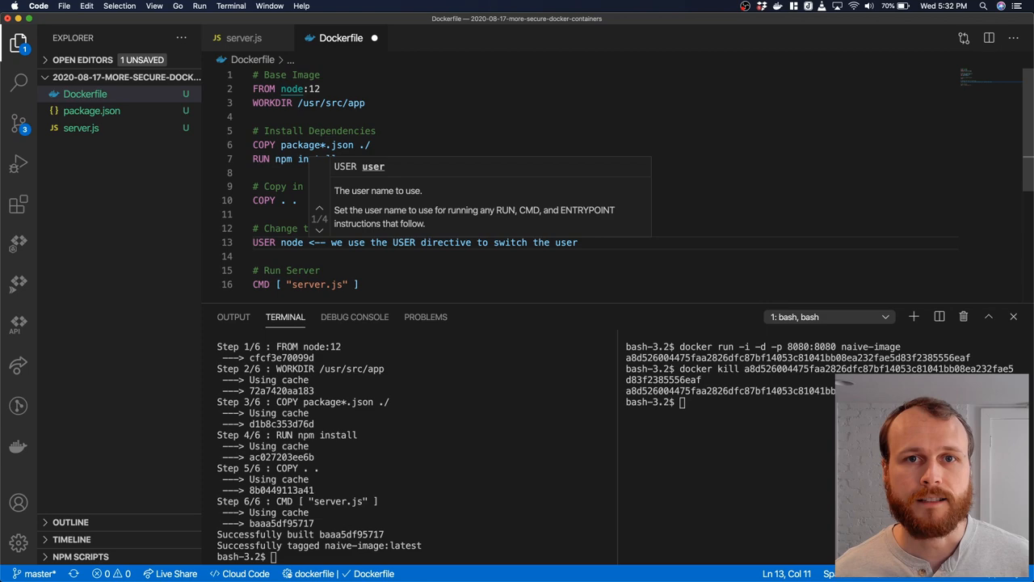
{"action": "key", "text": "Backspace"}
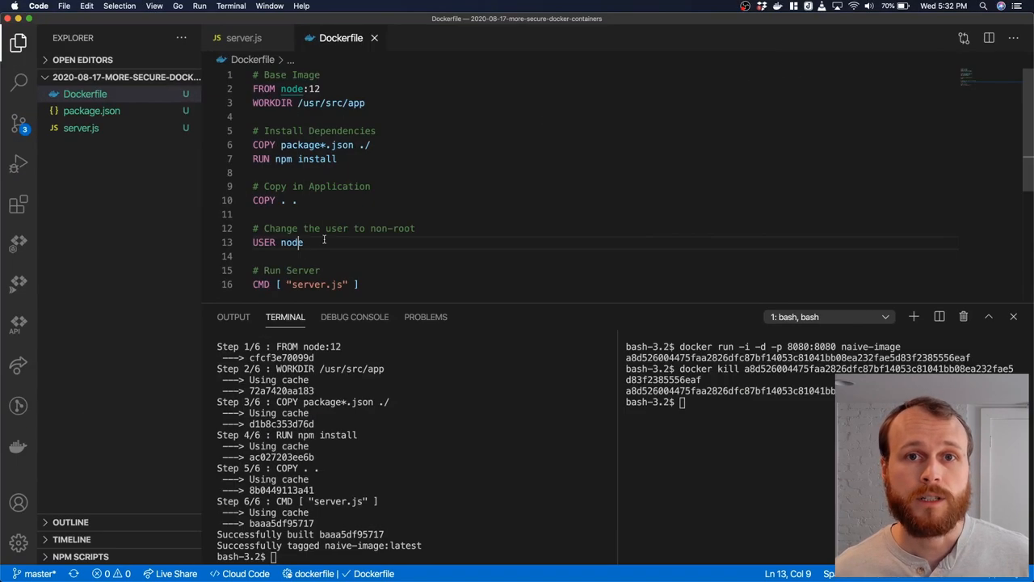
Add a comment noting the named user "node" or the numerical id could be used.
{"action": "type", "text": "# we could use the na"}
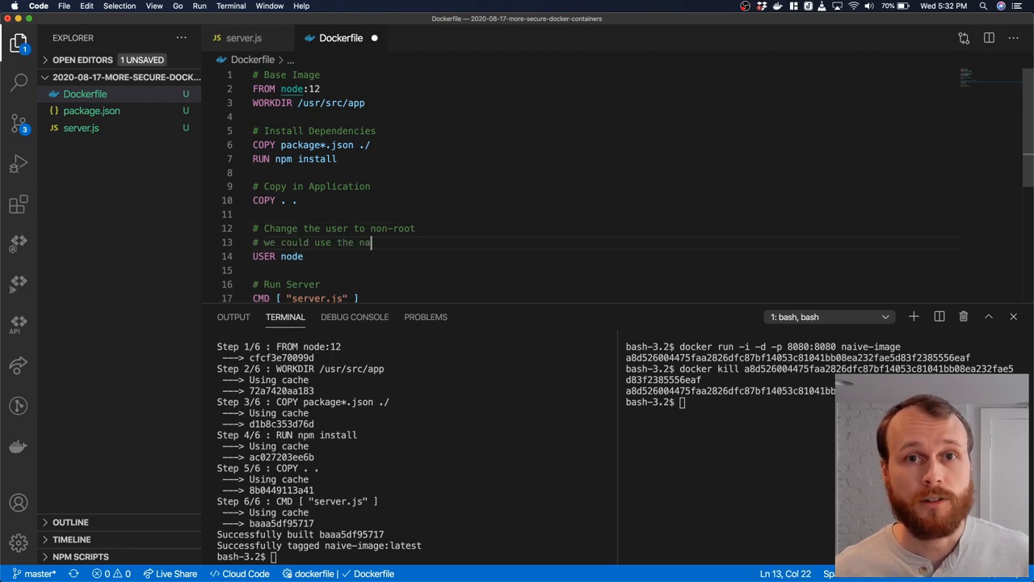
{"action": "type", "text": "med user \"node\" or the numerical id"}
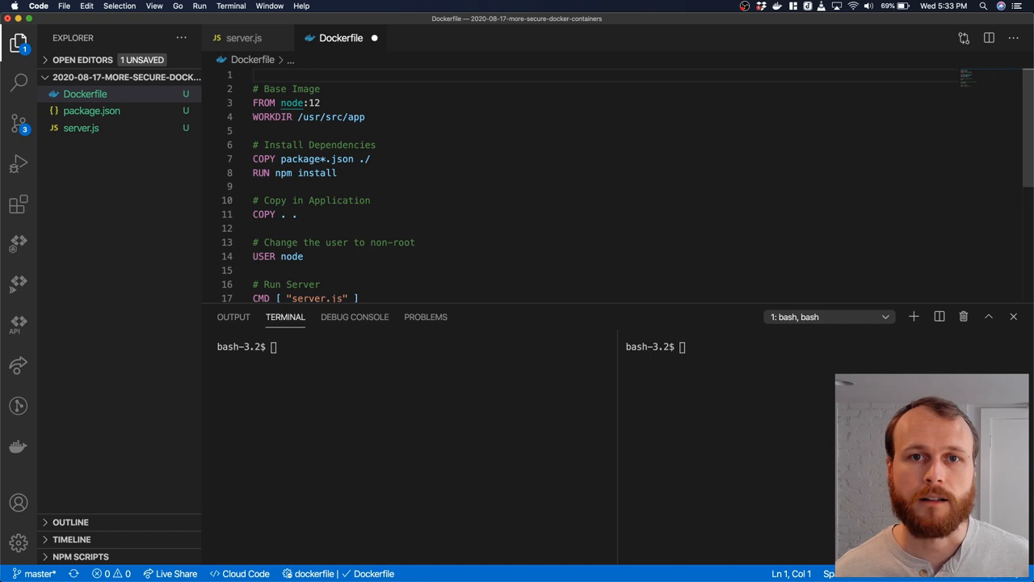
Label line 1 '### First Stage ###' and start a '### Second Stage' with a FROM gcr.io line.
{"action": "type", "text": "### First Stage ###"}
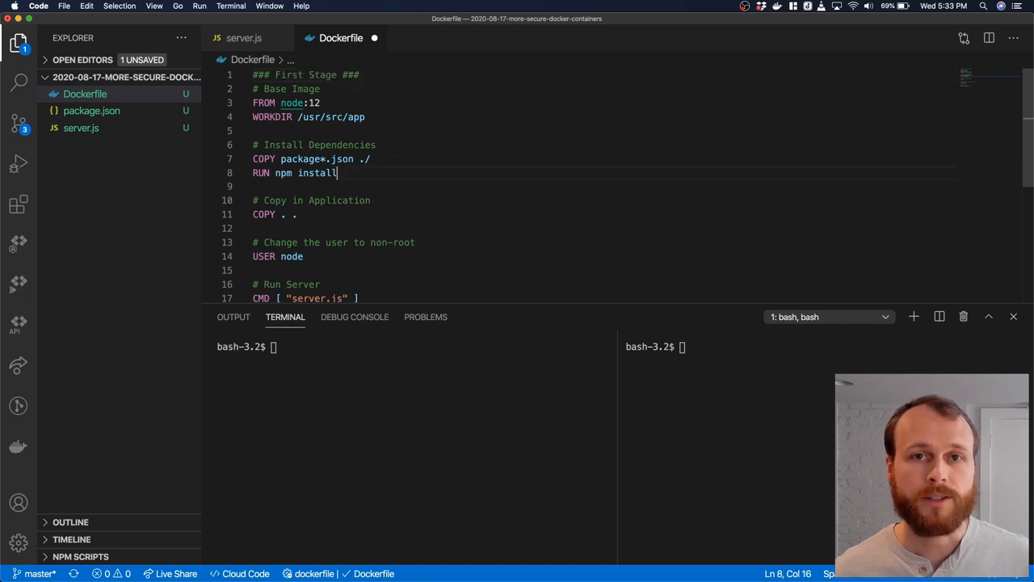
{"action": "key", "text": "Enter"}
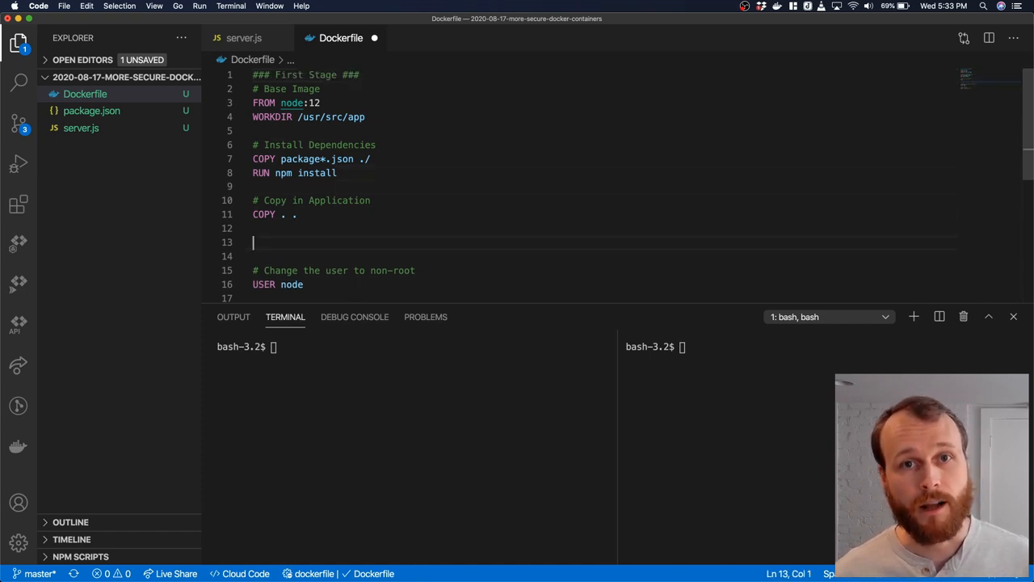
{"action": "type", "text": "### Second Stage"}
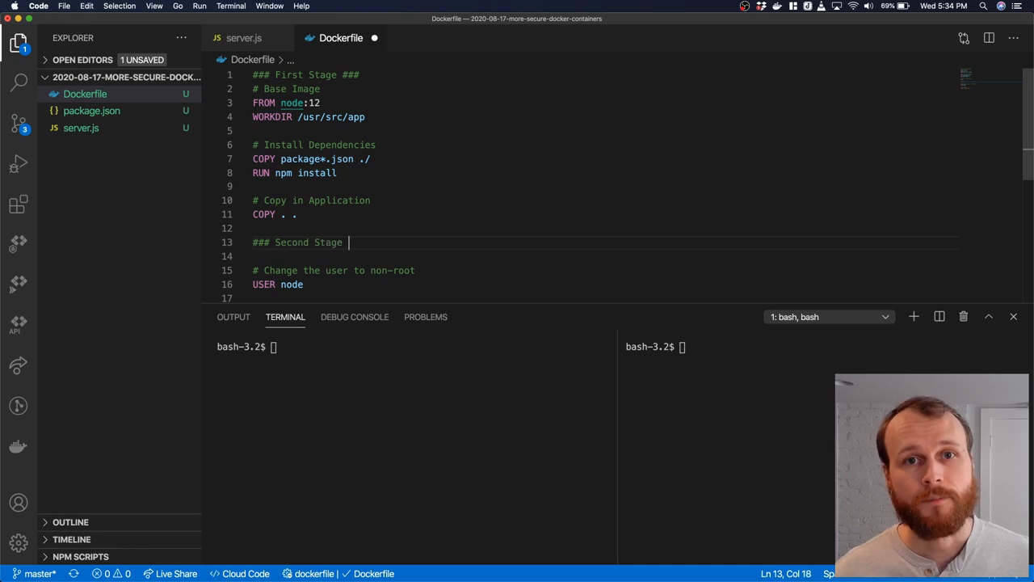
{"action": "type", "text": "FROM gcr.io/distroless/nodejs:12"}
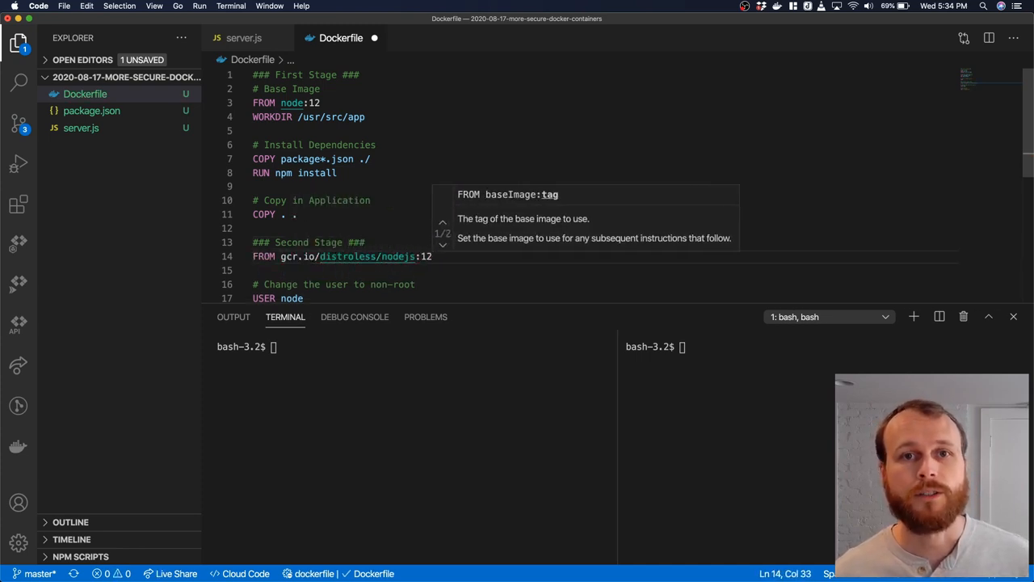
Name the first stage 'as build' and comment why the distroless stage uses numerical user id 1000.
{"action": "type", "text": "# This image doesnt even have a shell!!!"}
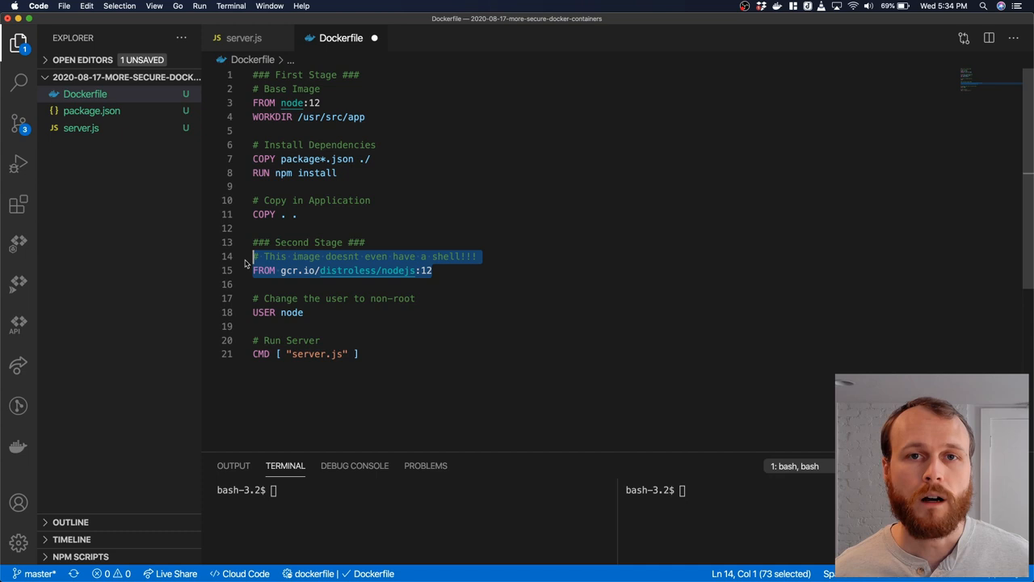
{"action": "type", "text": "as build"}
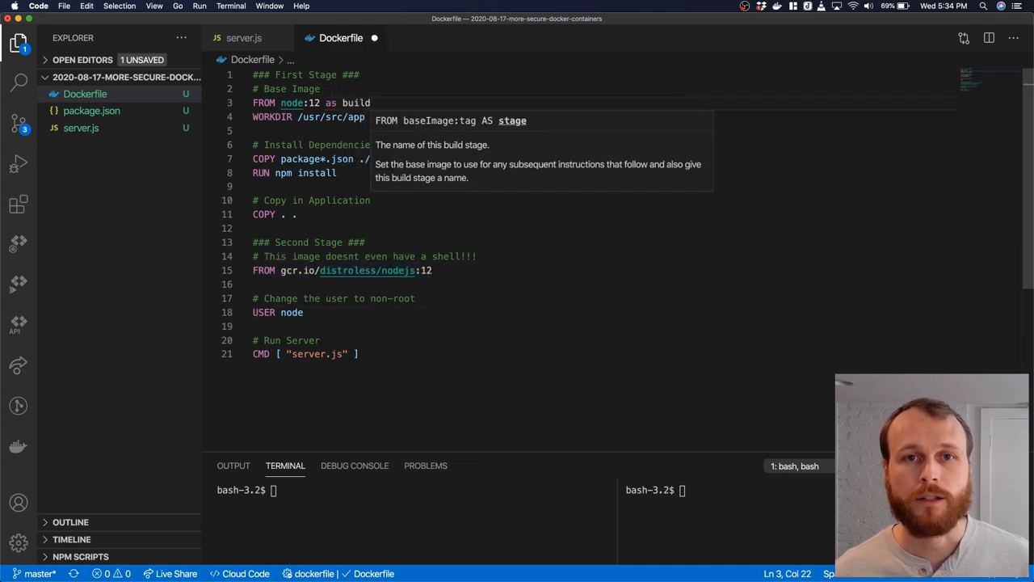
{"action": "type", "text": "# provide a name for"}
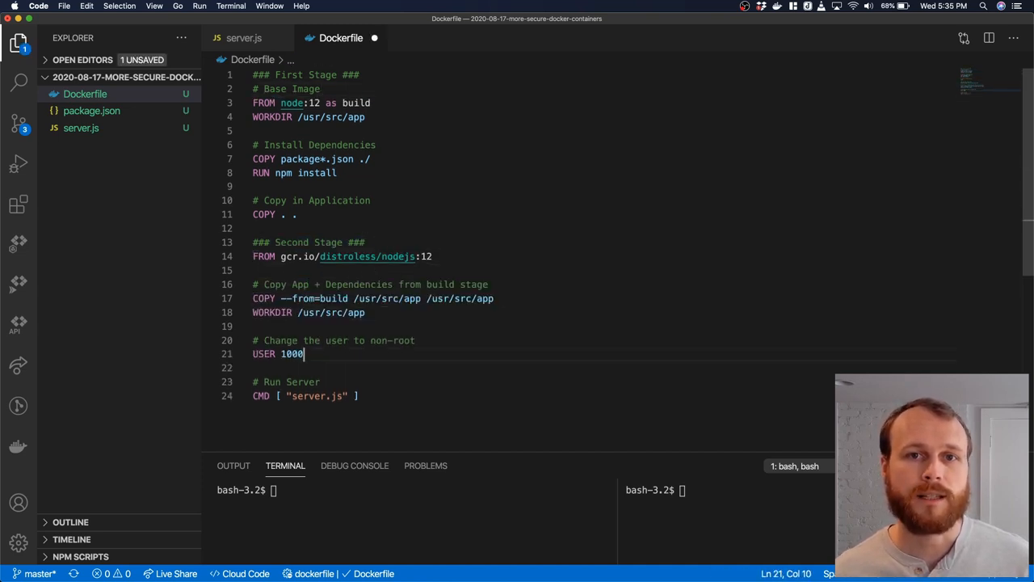
{"action": "type", "text": "(we use the numerical id here)"}
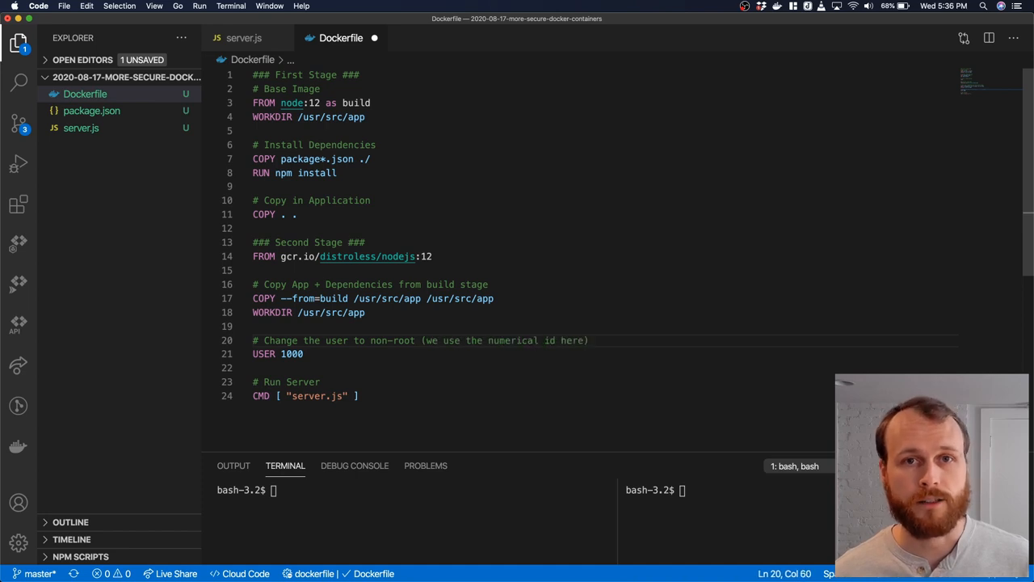
{"action": "type", "text": "# Because the \"node\""}
{"action": "left_click", "coordinate": [415, 490]}
{"action": "type", "text": "docker build -t"}
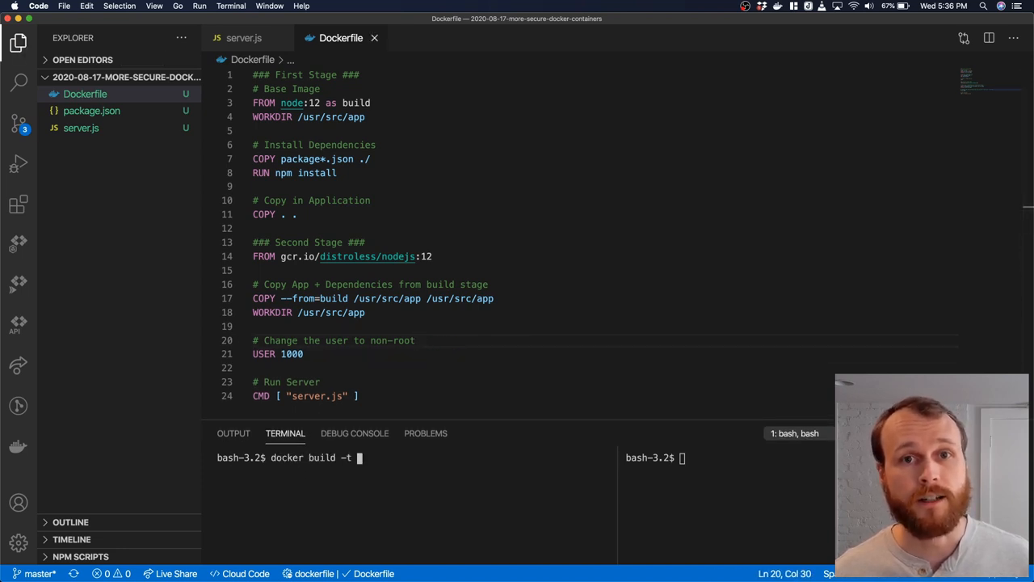
Build the multi-stage Dockerfile into an image tagged distroless.
{"action": "type", "text": "distroless ."}
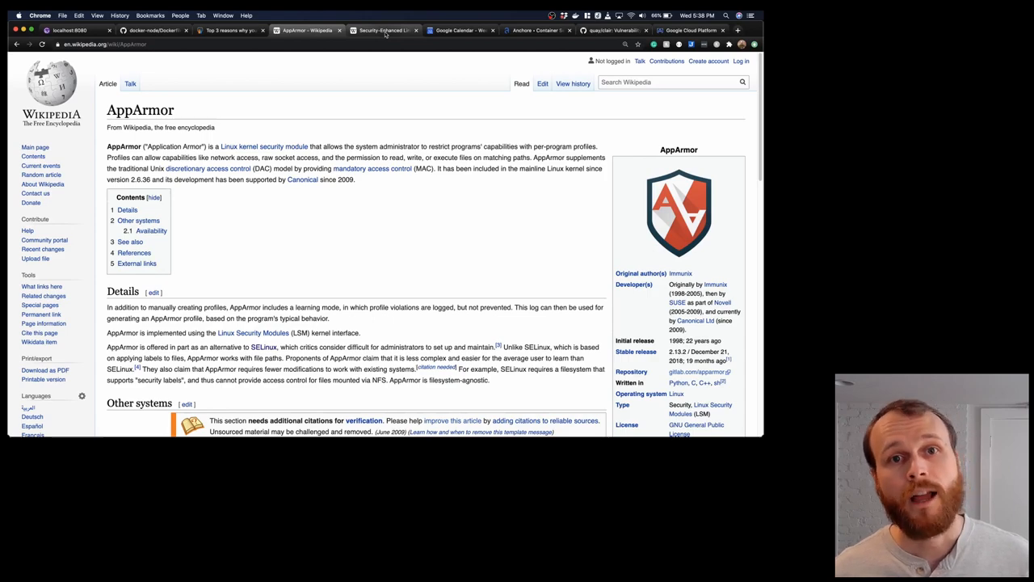
Switch to the Security-Enhanced Linux Wikipedia tab, then drag a shape in the Excalidraw sketch.
{"action": "left_click", "coordinate": [385, 30]}
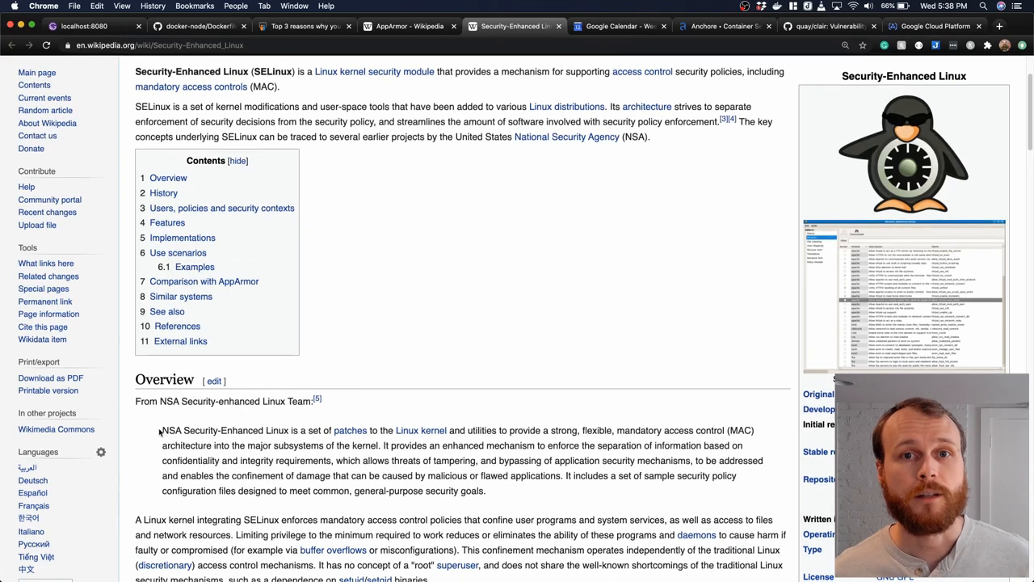
{"action": "left_click_drag", "start_coordinate": [162, 430], "coordinate": [380, 446]}
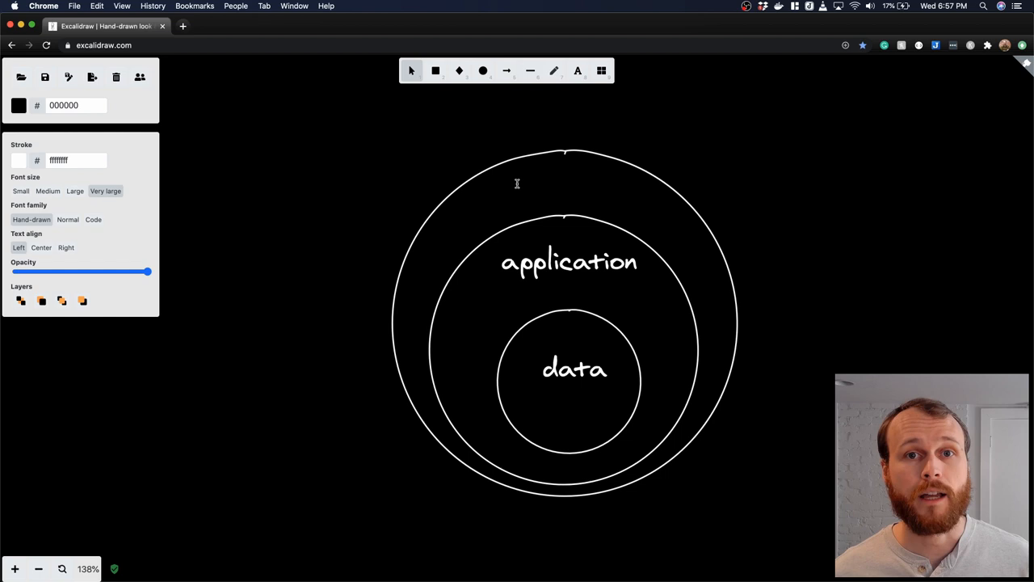
Draw an outer ring labelled network and start a 'Defense I' title on the layered diagram.
{"action": "left_click", "coordinate": [481, 71]}
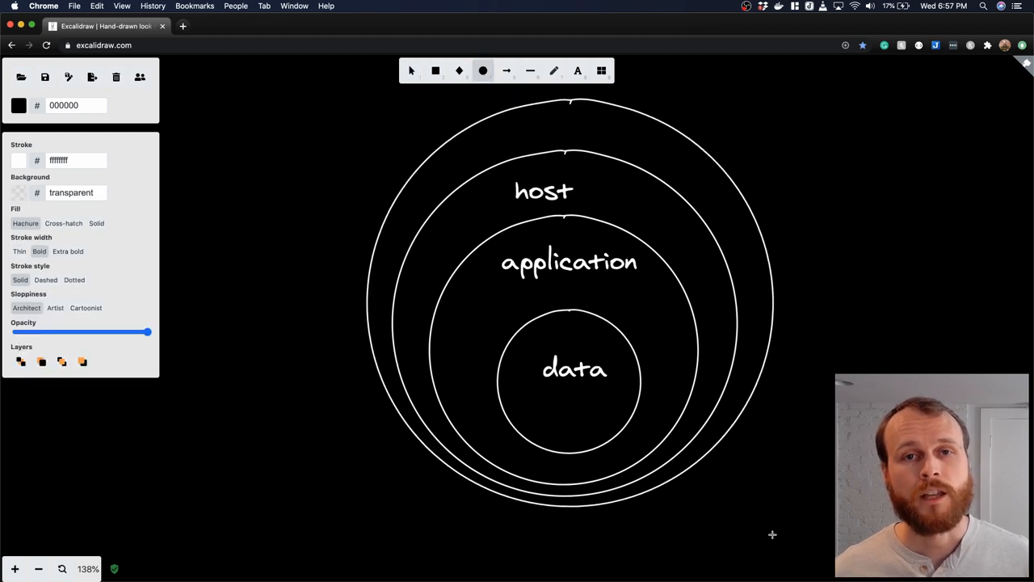
{"action": "type", "text": "network"}
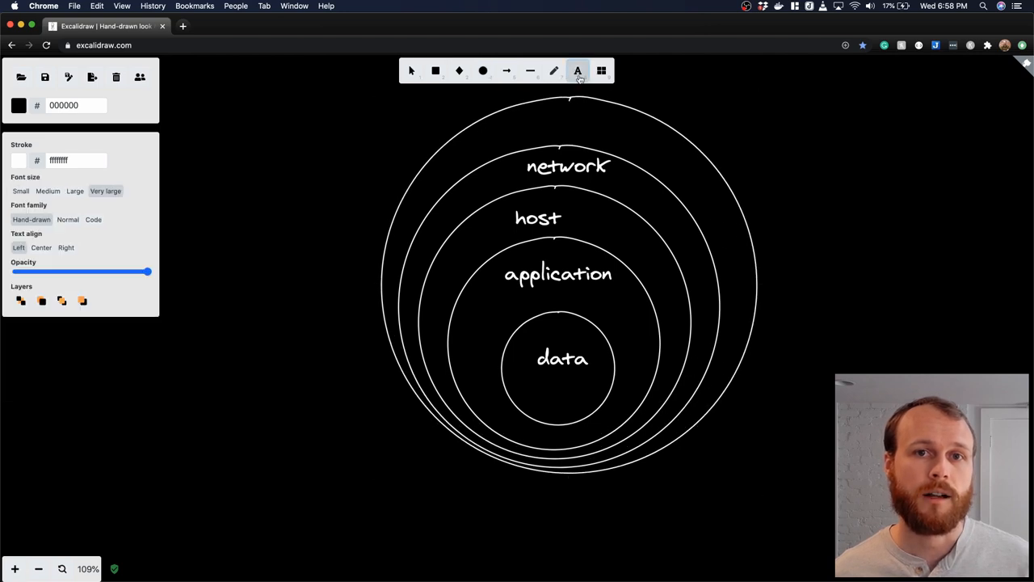
{"action": "type", "text": "Defense I"}
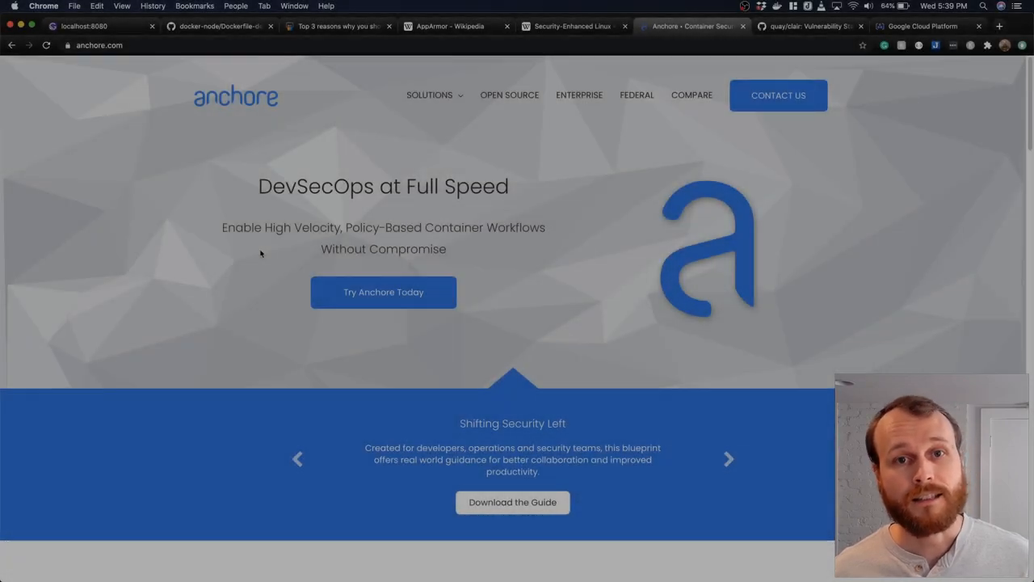
View the quay/clair GitHub tab, then switch to the Google Cloud Platform settings tab.
{"action": "left_click", "coordinate": [808, 26]}
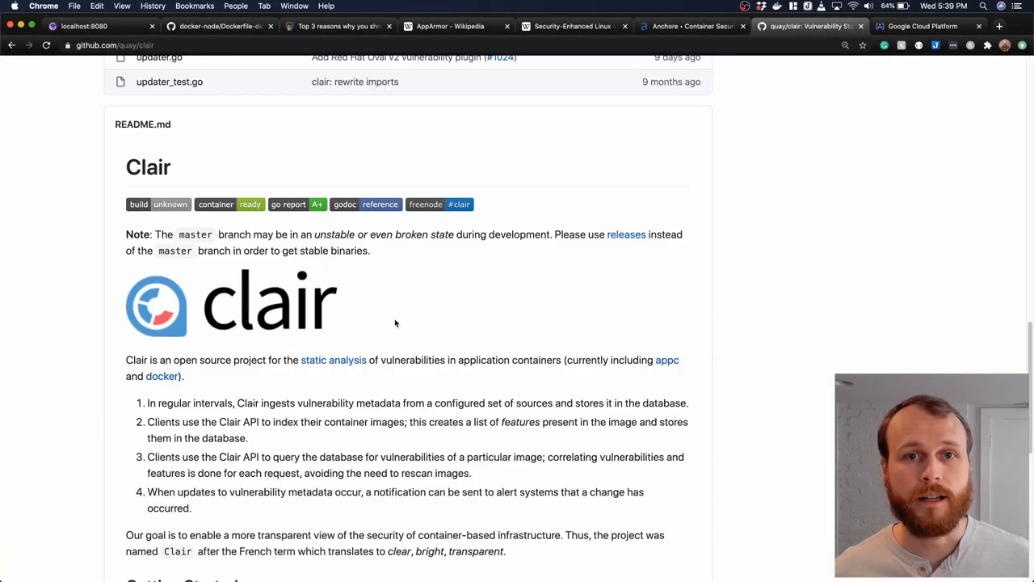
{"action": "mouse_move", "coordinate": [367, 437]}
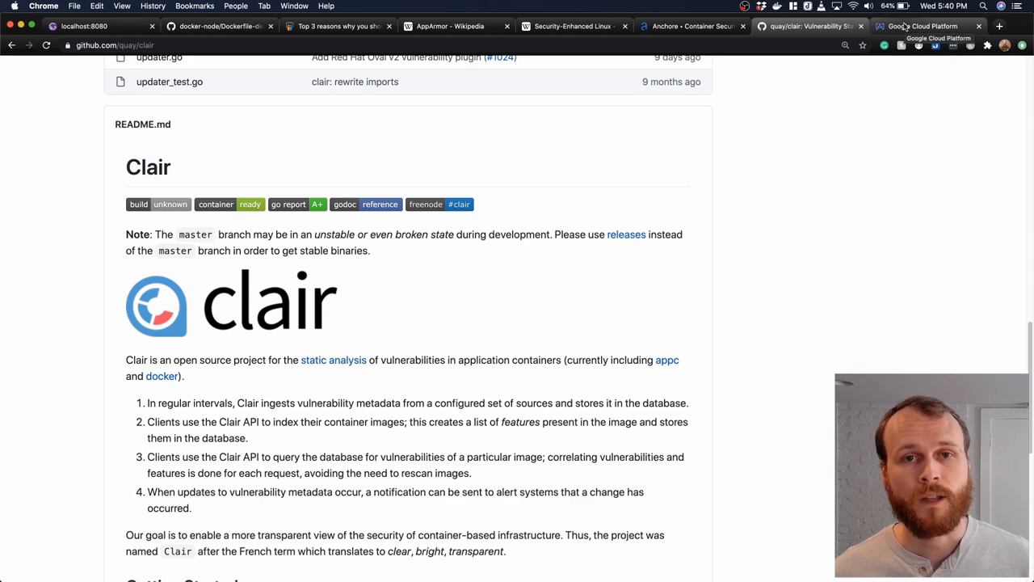
{"action": "left_click", "coordinate": [921, 26]}
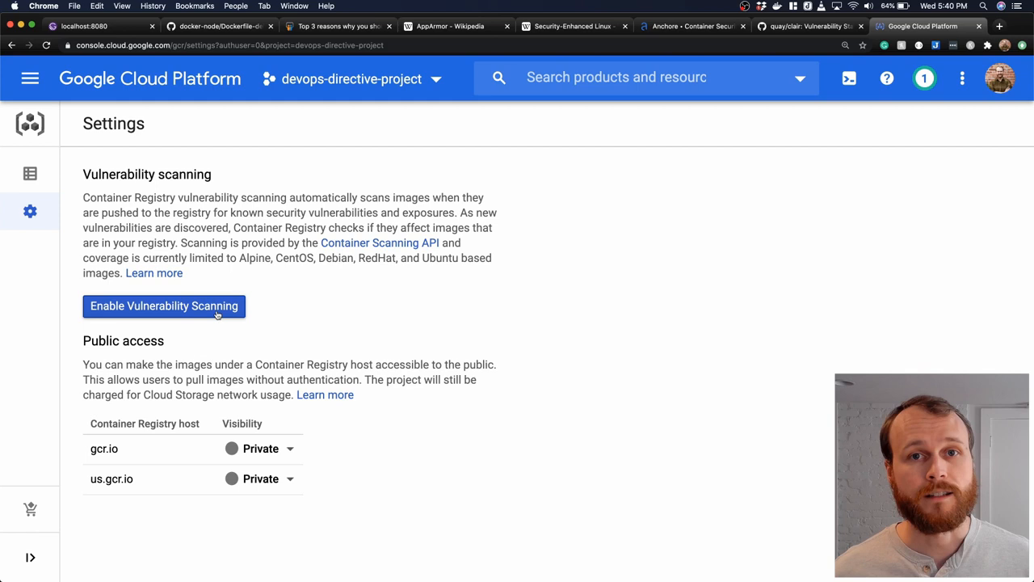
Enable Container Registry vulnerability scanning for devops-directive-project and return to the Clair README.
{"action": "left_click", "coordinate": [29, 77]}
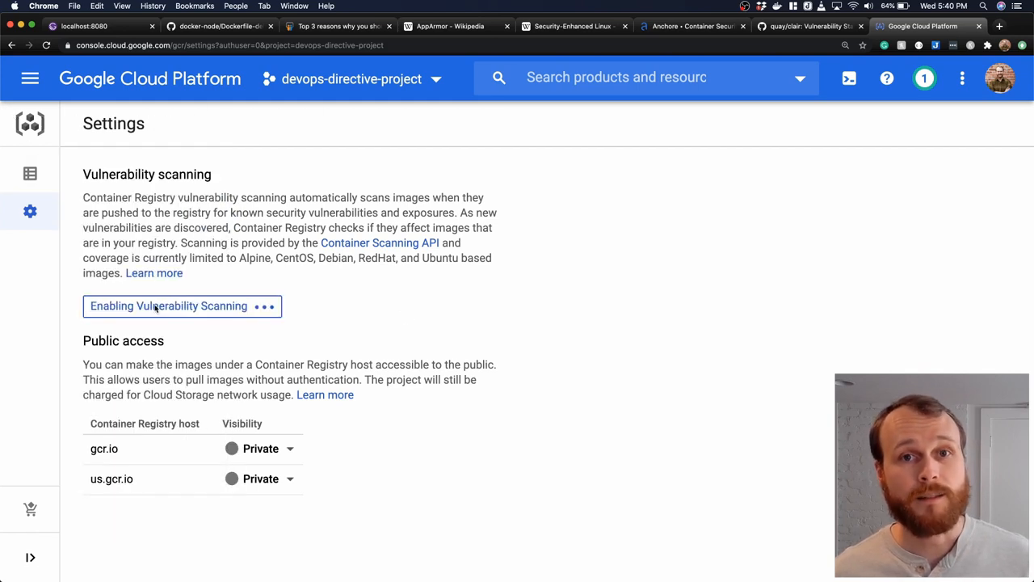
{"action": "left_click", "coordinate": [168, 306]}
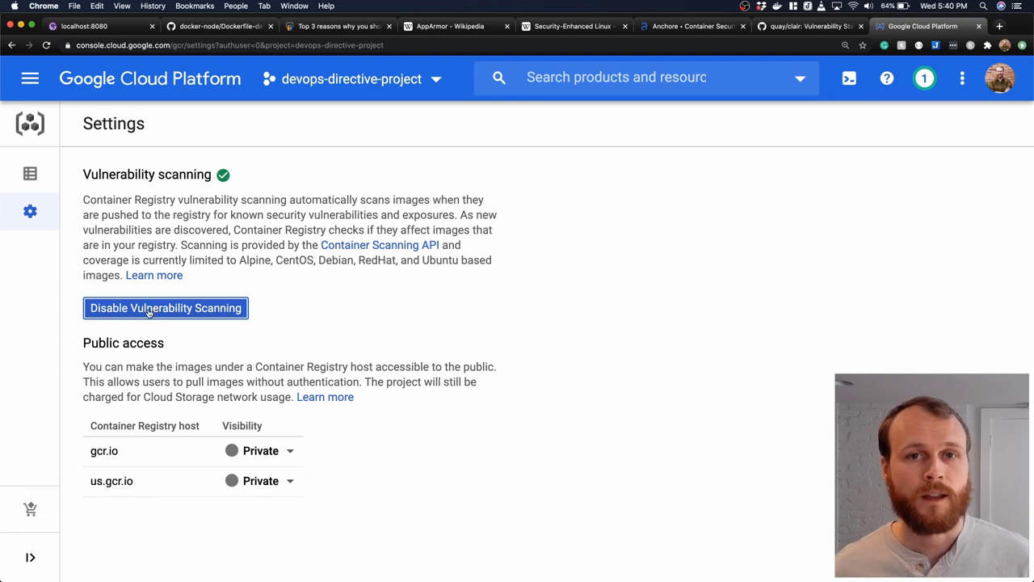
{"action": "left_click", "coordinate": [808, 26]}
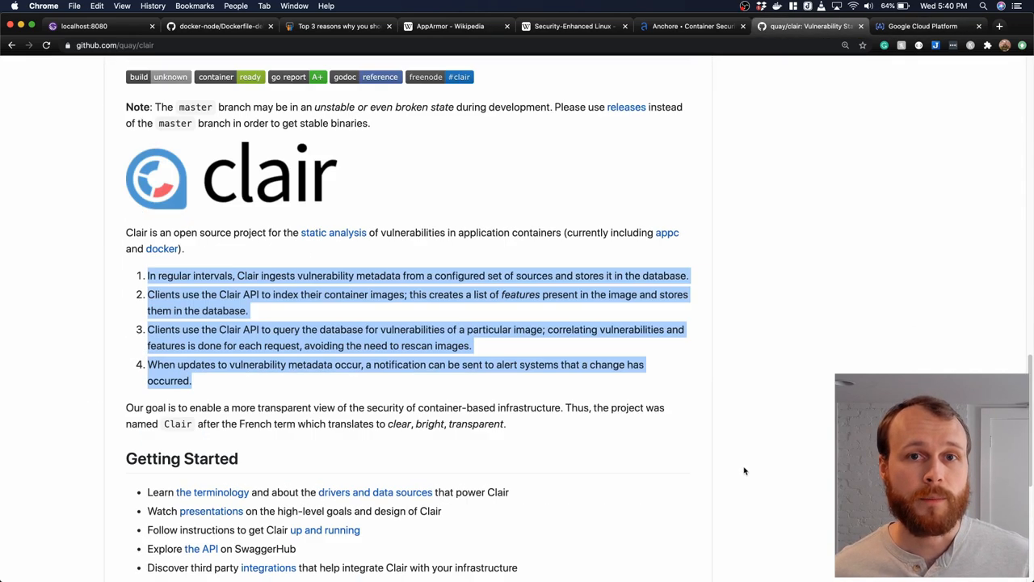
{"action": "scroll", "scroll_direction": "down", "scroll_amount": 3}
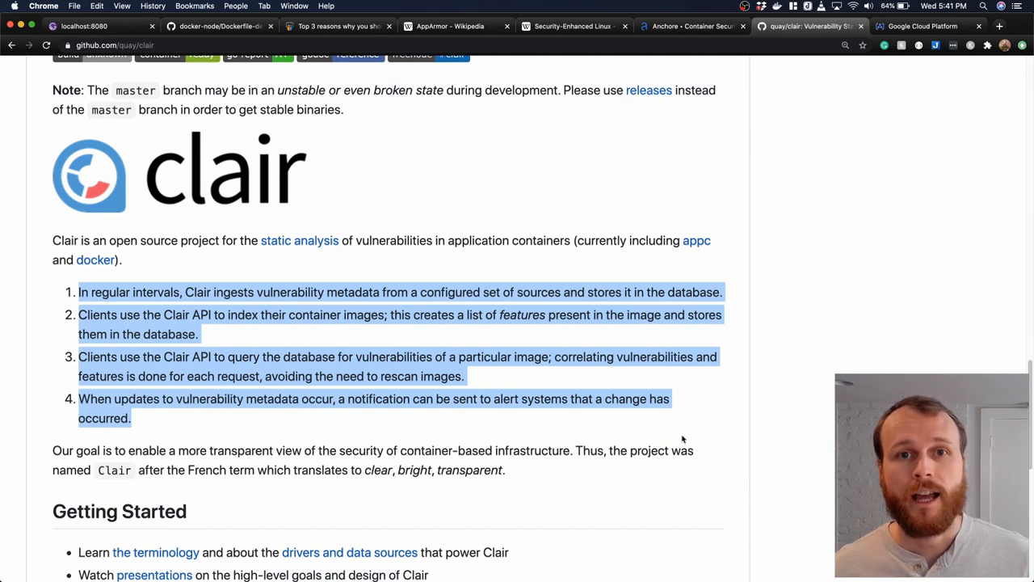
{"action": "mouse_move", "coordinate": [747, 407]}
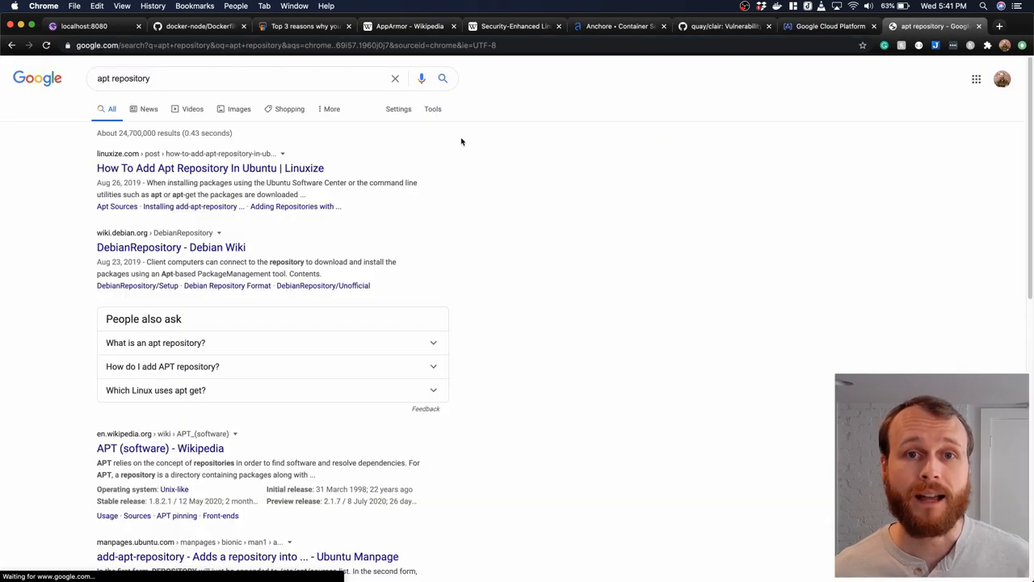
Switch to the Google tab showing results for "apt repository".
{"action": "left_click", "coordinate": [210, 168]}
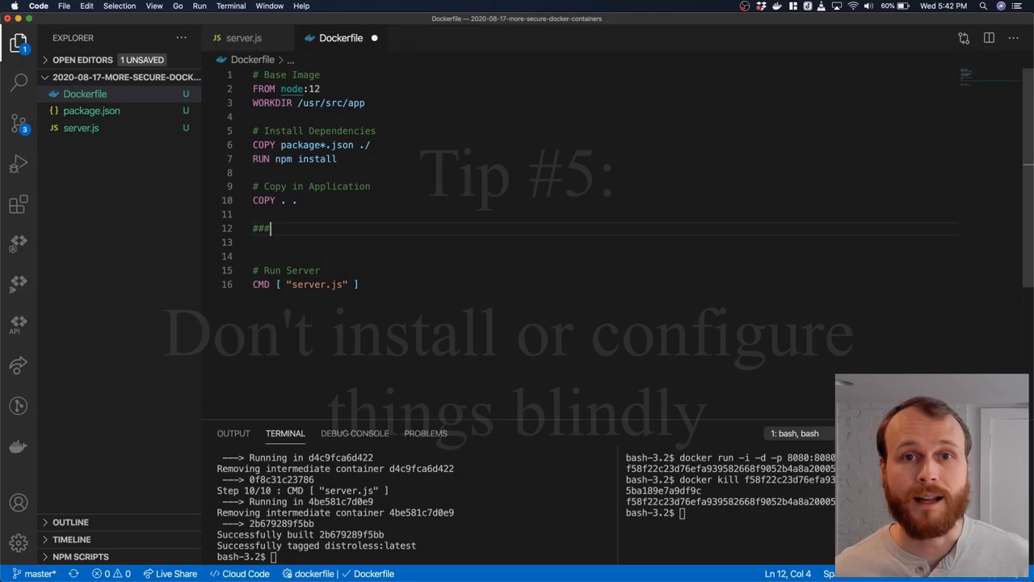
Add '### DONT DO THINGS LIKE THIS!!! ###' and '### OR THIS ###' comments framing the curl-pipe-sh and ls='rm -rf /' examples.
{"action": "type", "text": "DONT DO THINGS LIKE THIS!!! ###"}
{"action": "type", "text": "### OR T"}
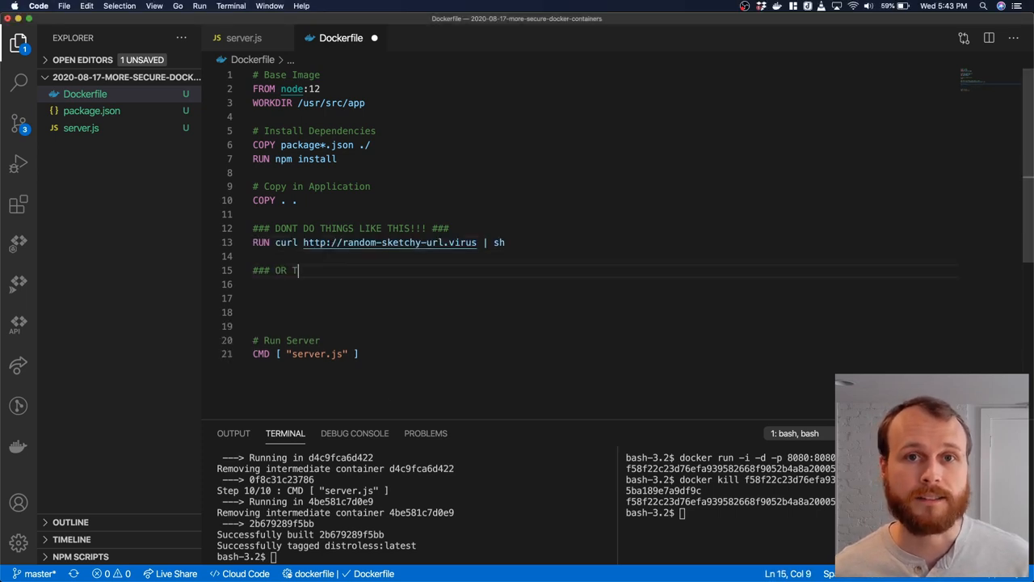
{"action": "type", "text": "HIS ###"}
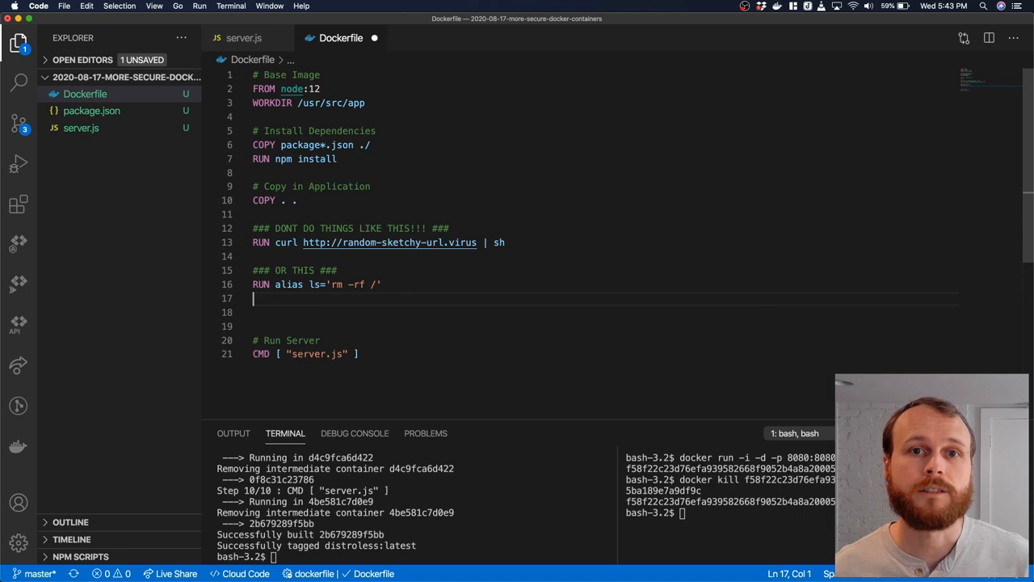
{"action": "type", "text": "#"}
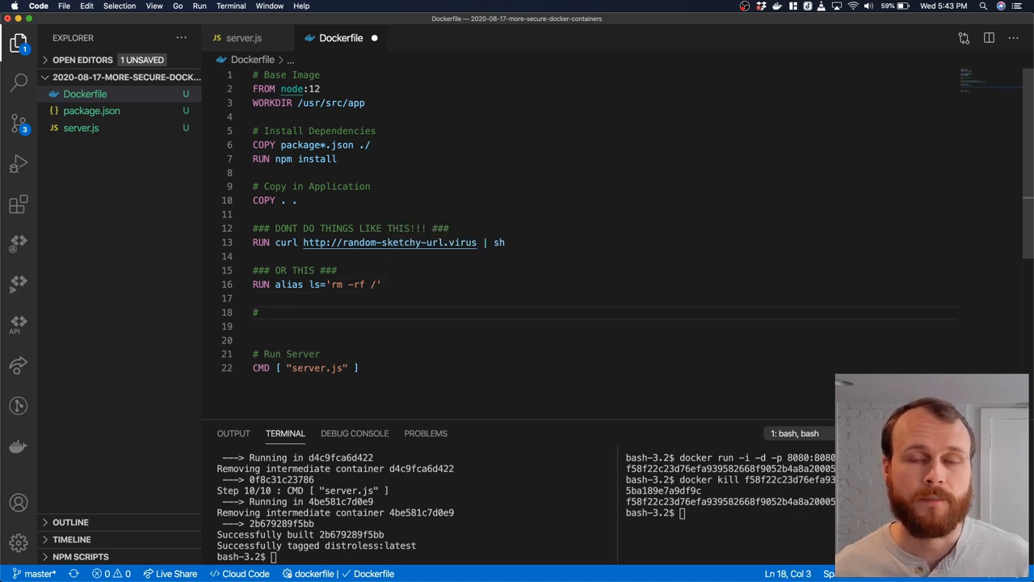